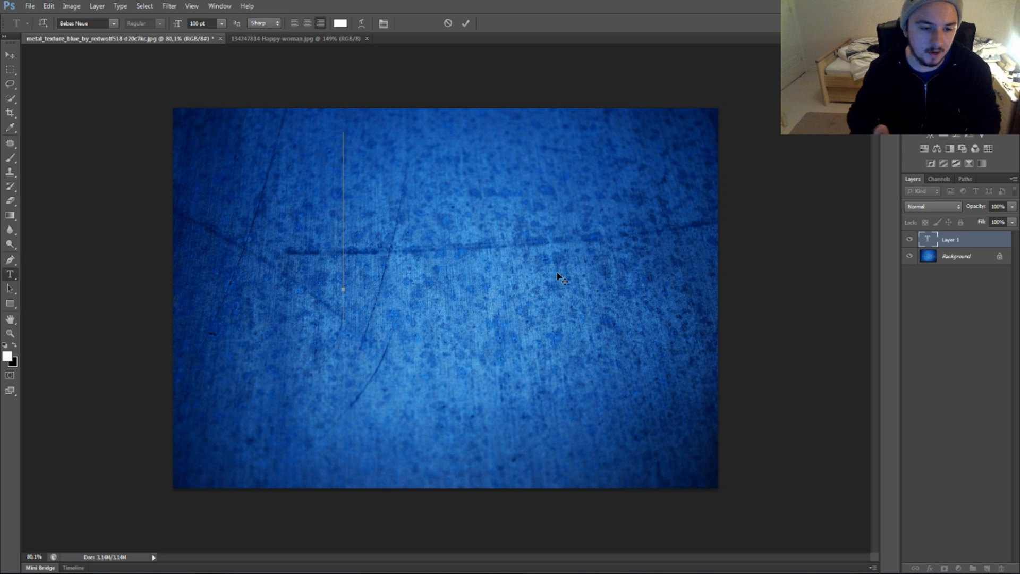
Add the word TEST in large bold Bebas Neue on its own text layer over the texture
left_click(466, 23)
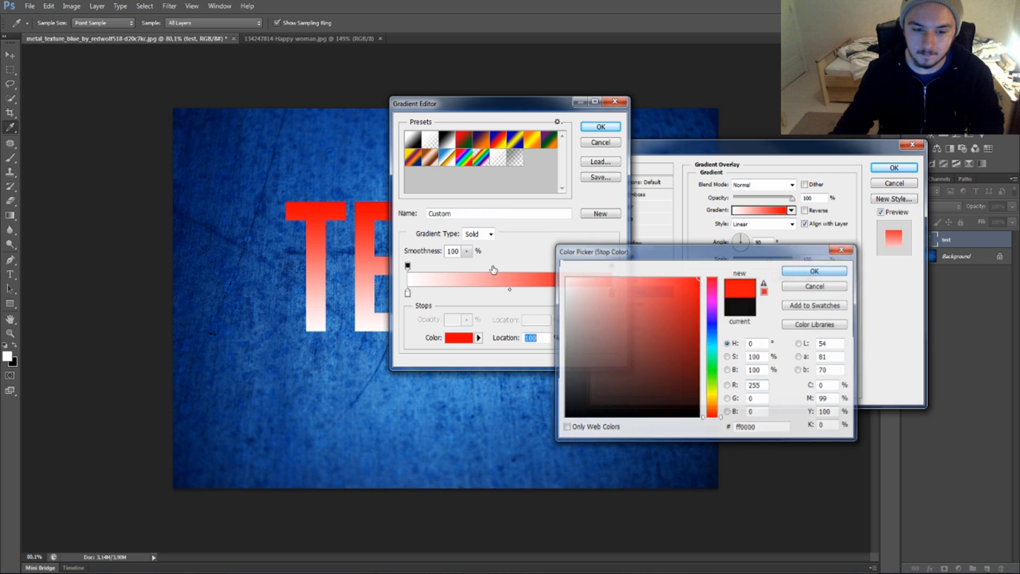
Recolor the lower gradient stop to yellow so TEST runs red to yellow
left_click(814, 271)
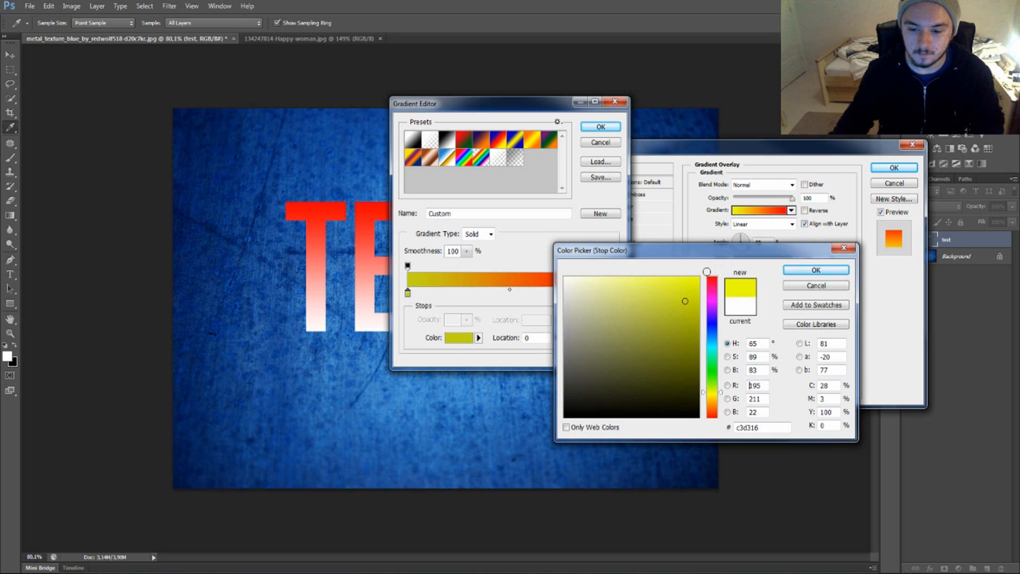
left_click(815, 268)
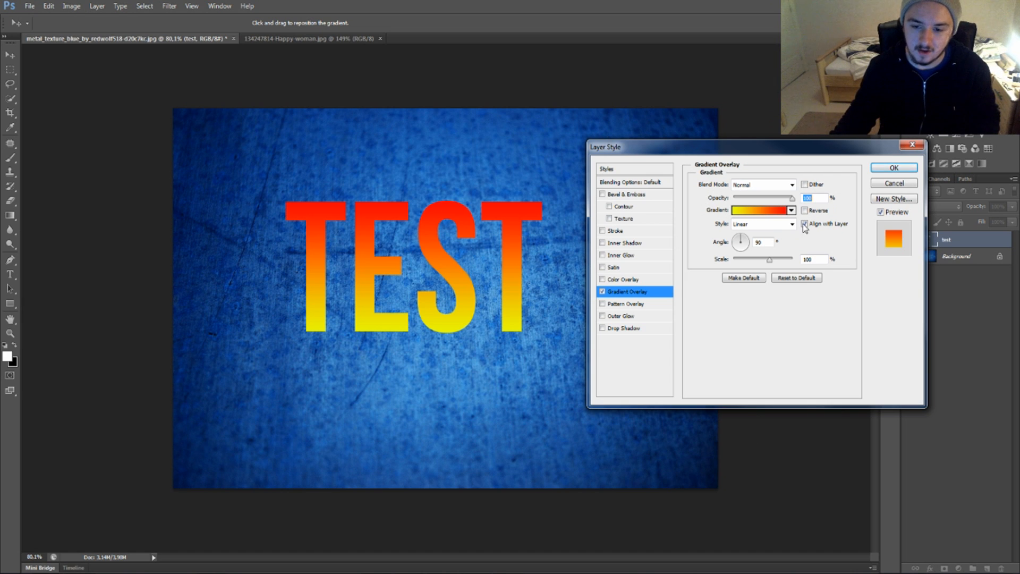
left_click(761, 210)
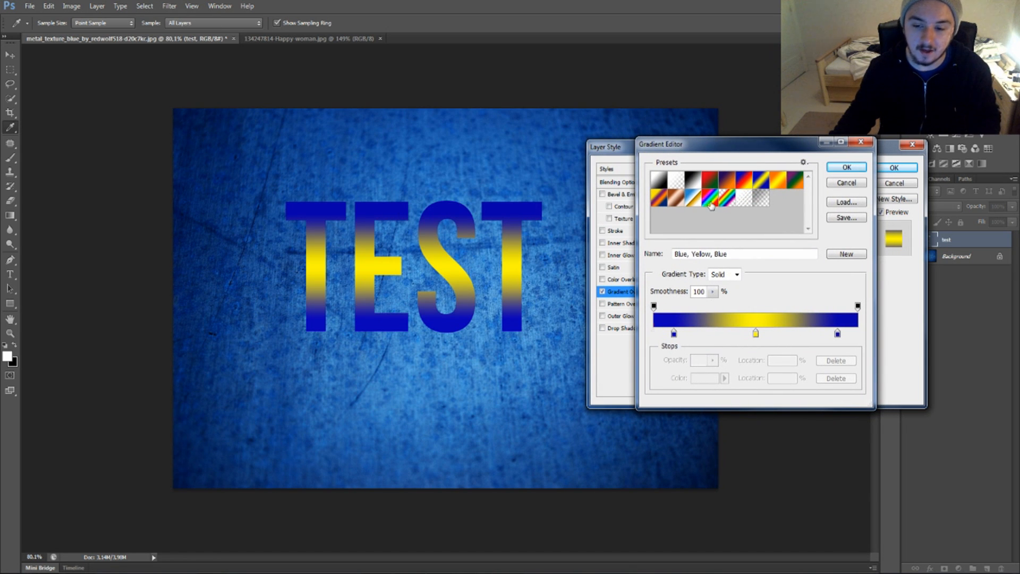
left_click(658, 181)
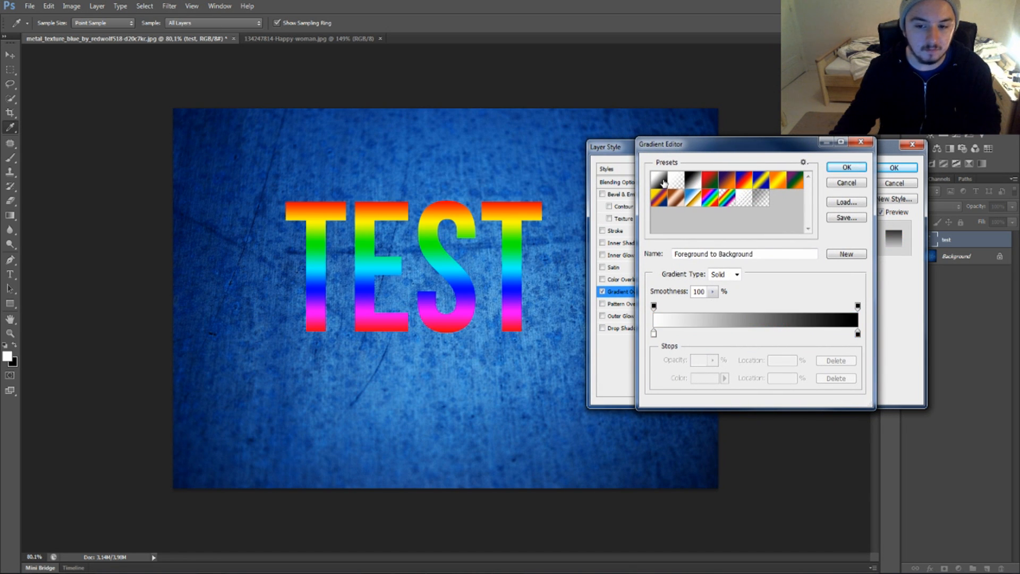
left_click(732, 197)
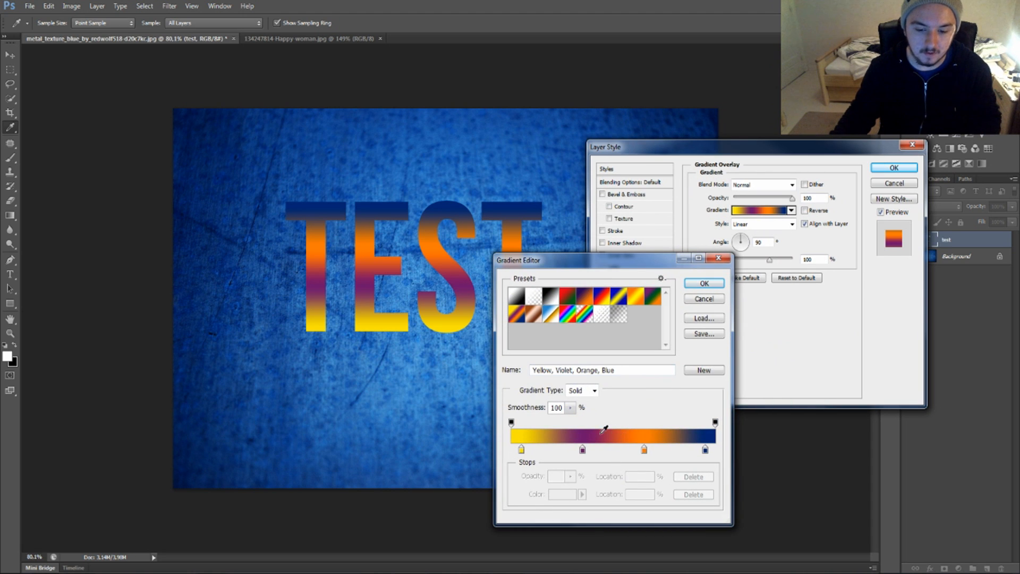
left_click(704, 283)
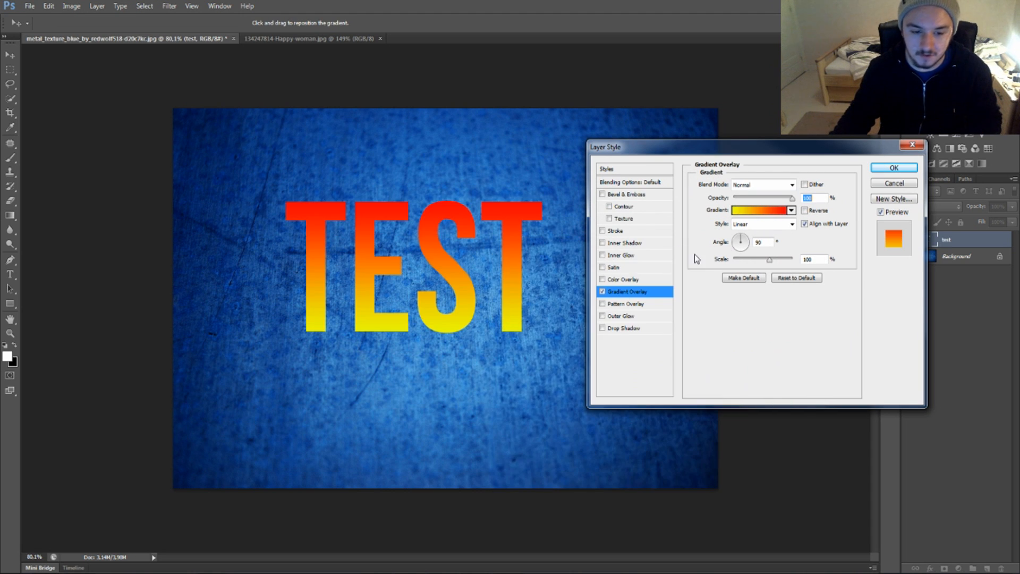
mouse_move(754, 213)
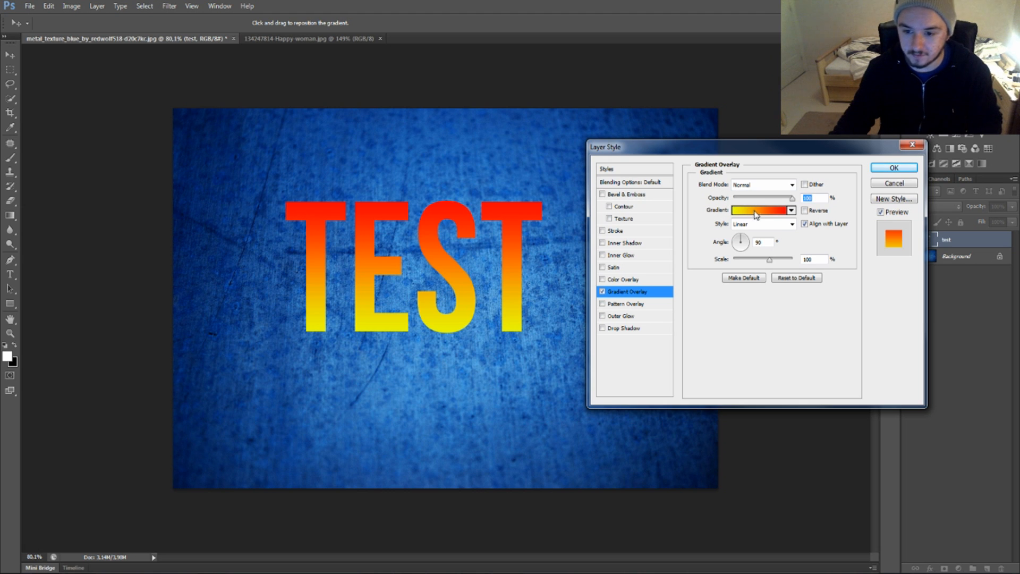
Re-edit the overlay gradient to a red-to-green preset, then change the green stop to dark blue
left_click(761, 211)
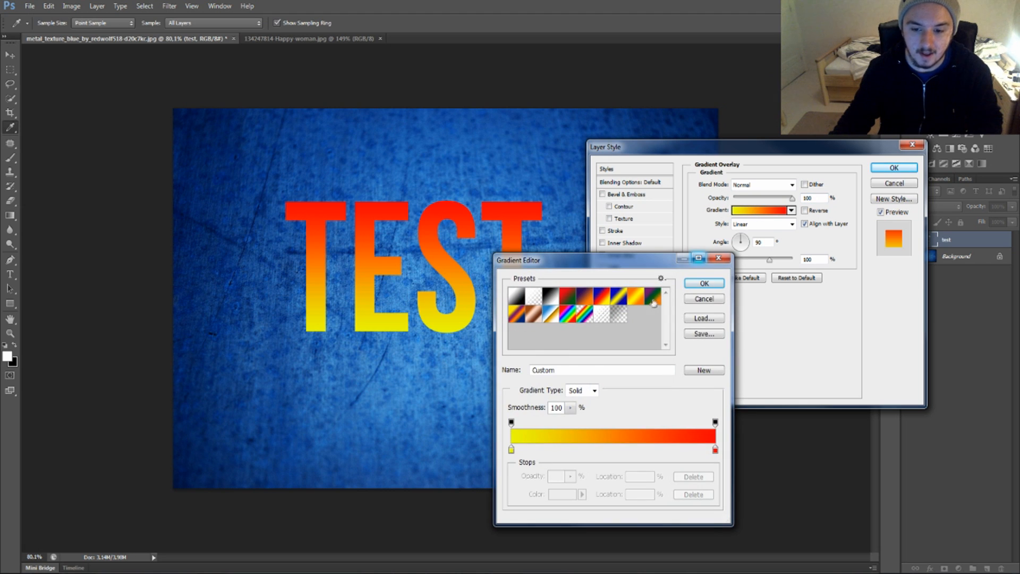
left_click(593, 316)
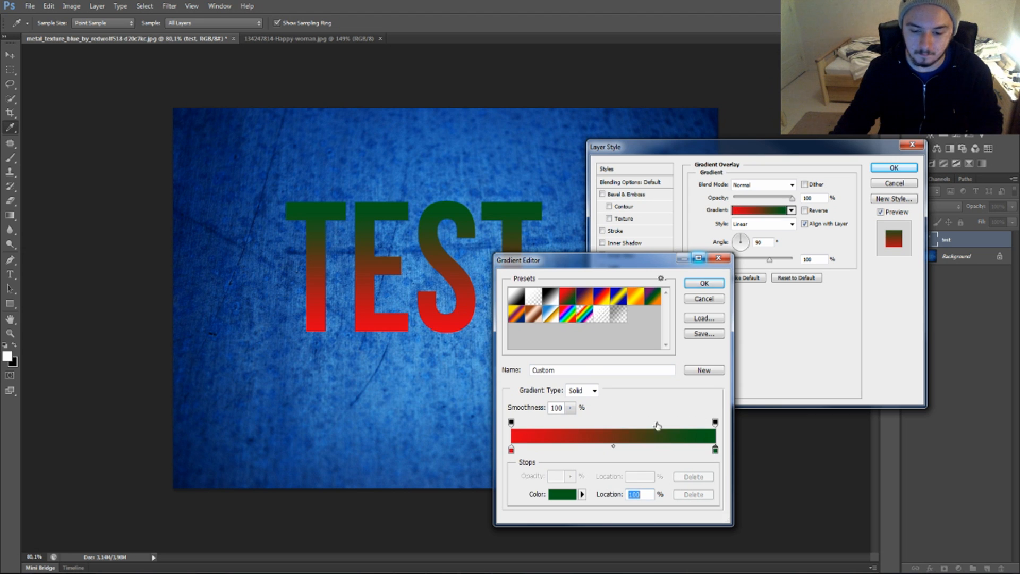
left_click(563, 494)
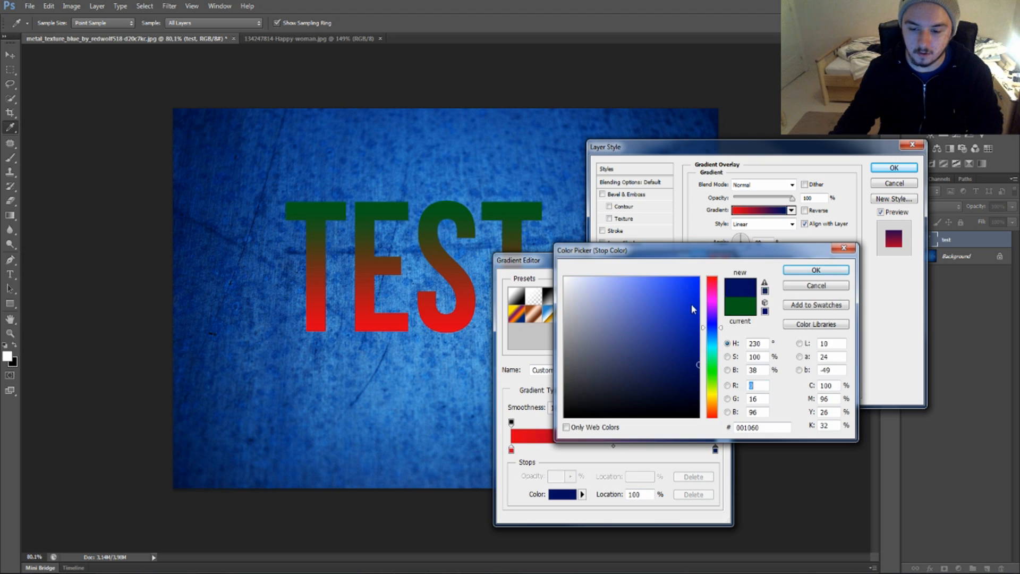
left_click(815, 269)
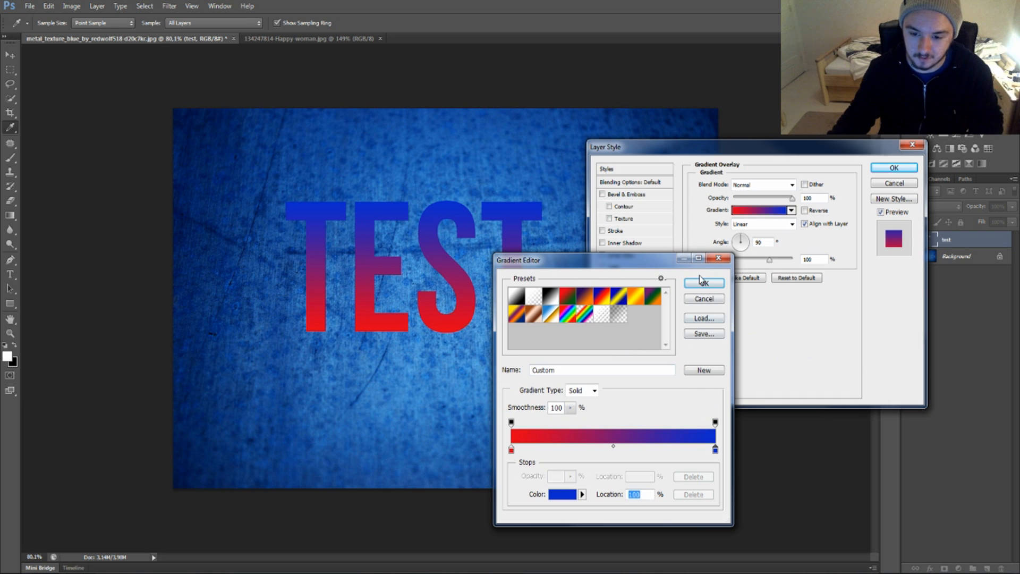